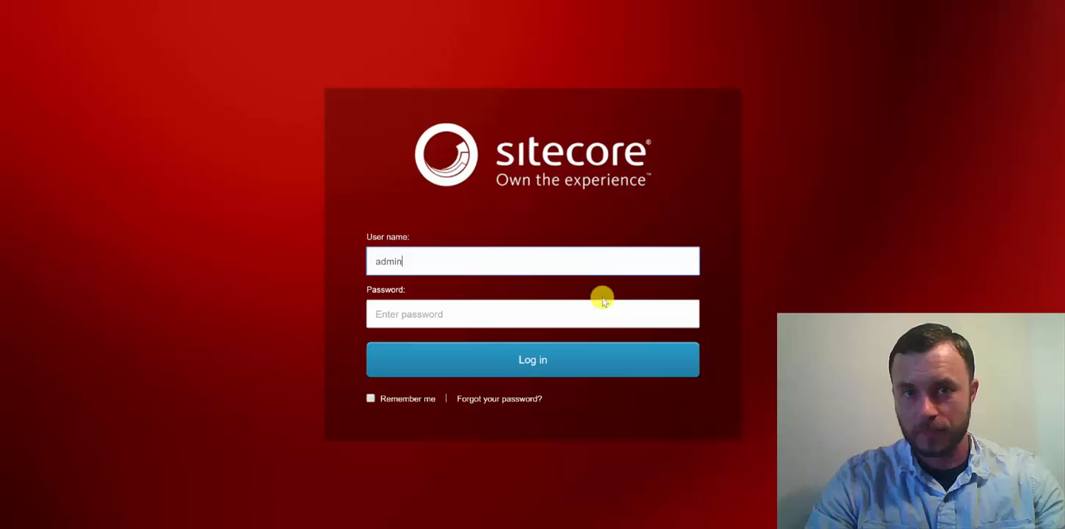
# Step: Enter the administrator password and log in to reach the Sitecore launchpad
pyautogui.click(533, 313)
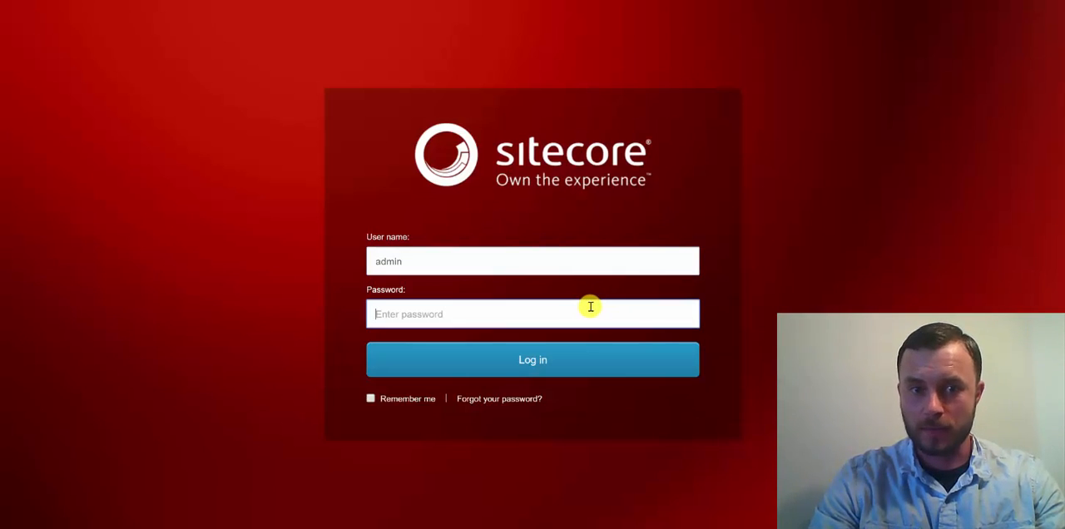
pyautogui.write('password')
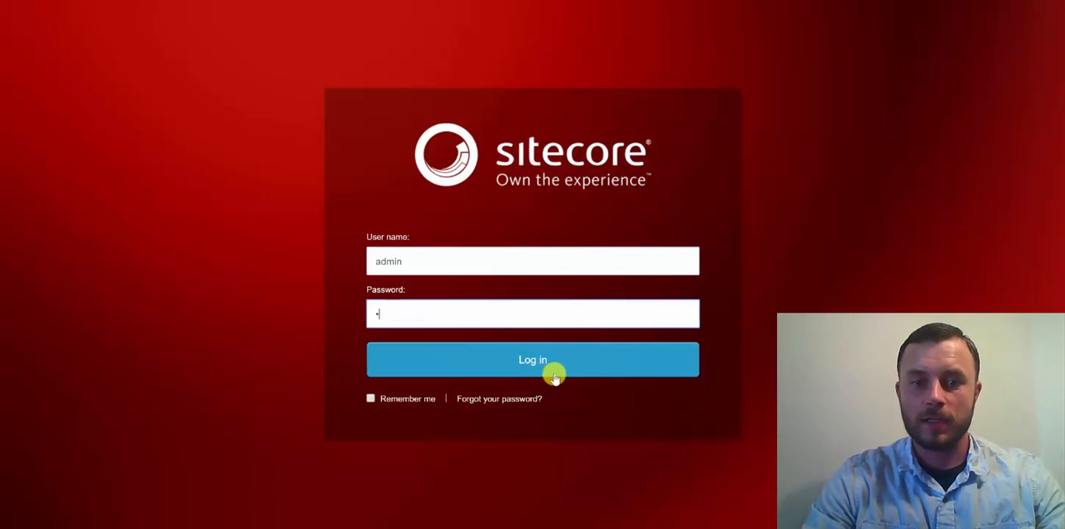
pyautogui.click(533, 360)
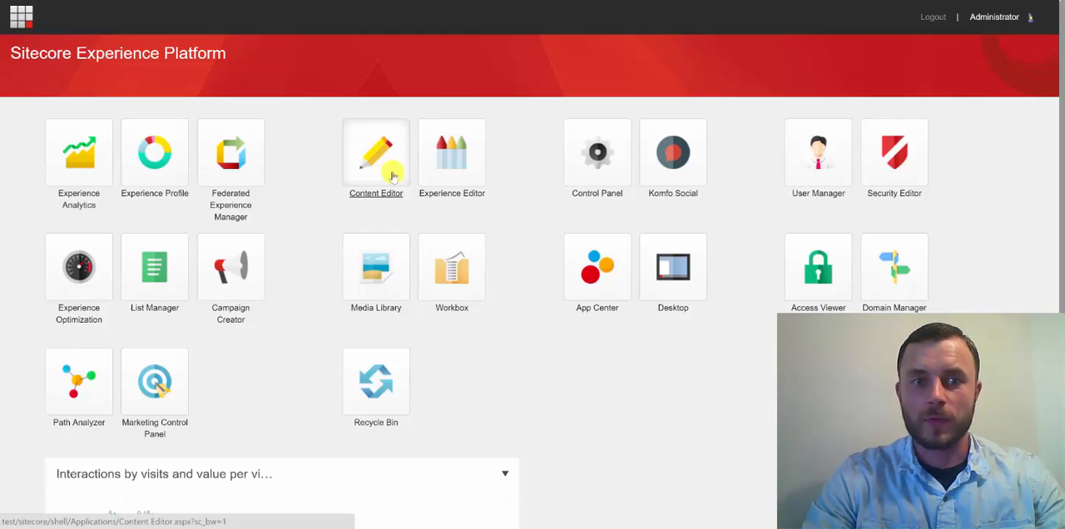
# Step: In Content Editor, expand the media library and select its Images folder
pyautogui.click(377, 153)
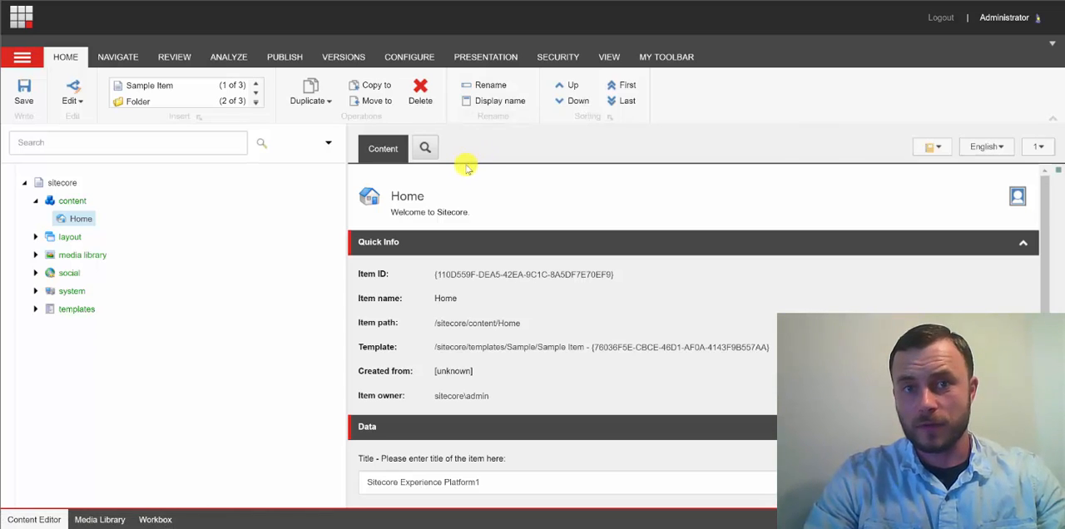
pyautogui.moveTo(270, 153)
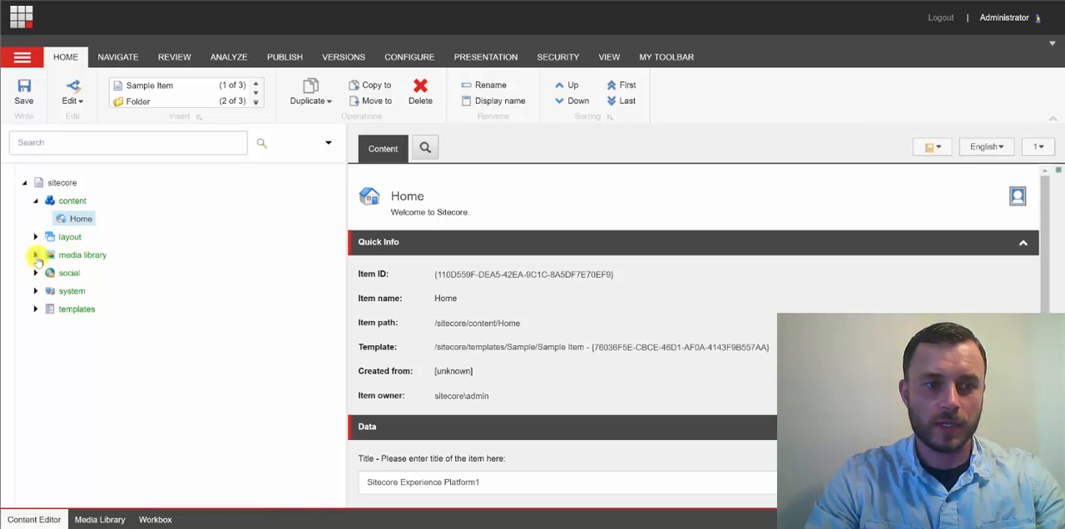
pyautogui.click(37, 255)
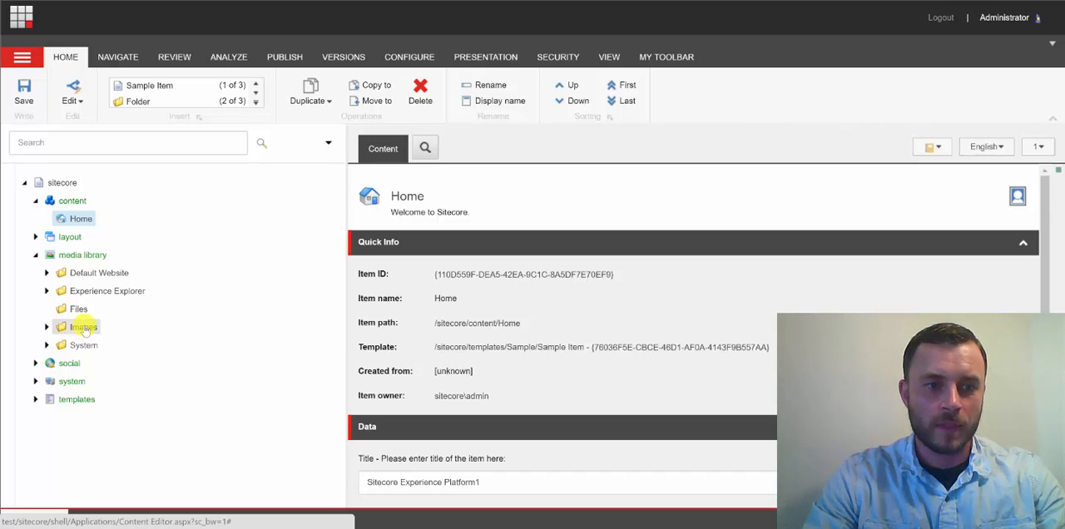
pyautogui.click(83, 326)
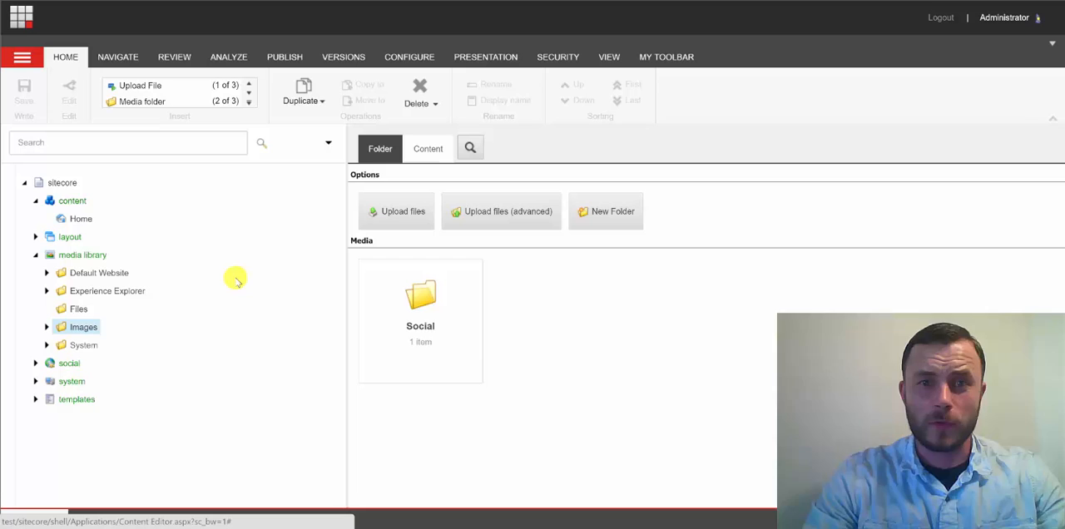
pyautogui.moveTo(313, 294)
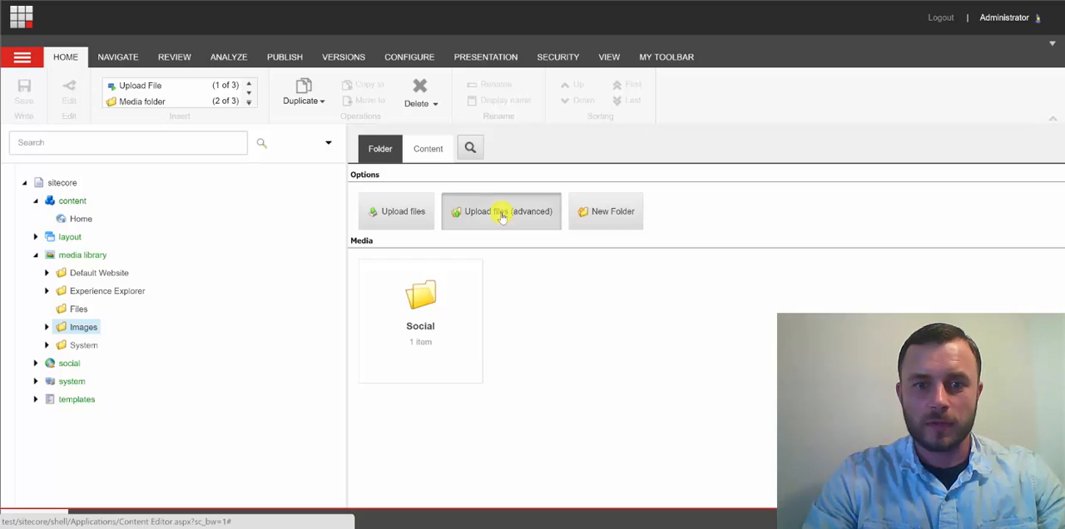
# Step: Start an advanced upload into Images and choose Sitecore Technology MVP 2016.png
pyautogui.click(501, 212)
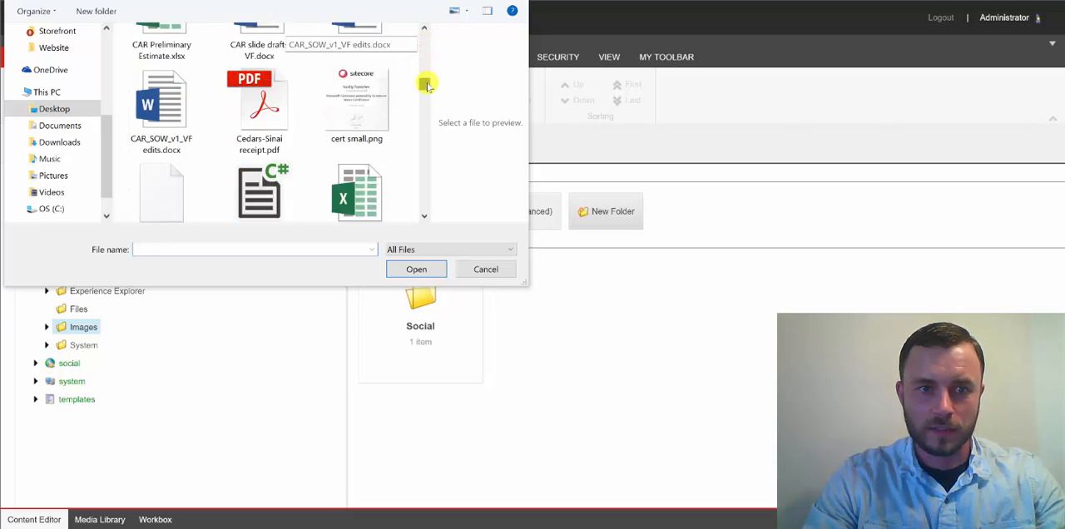
pyautogui.scroll(-3)
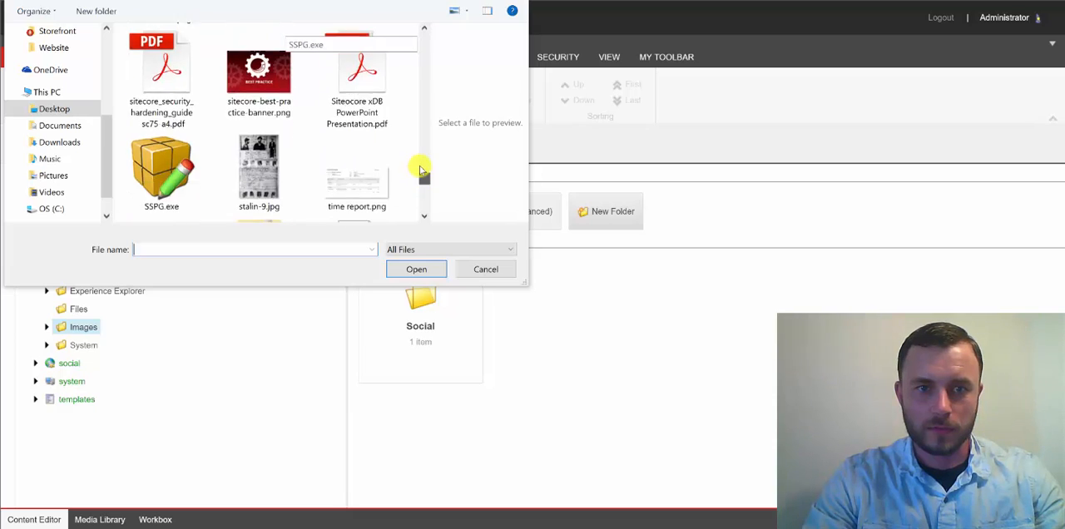
pyautogui.click(416, 270)
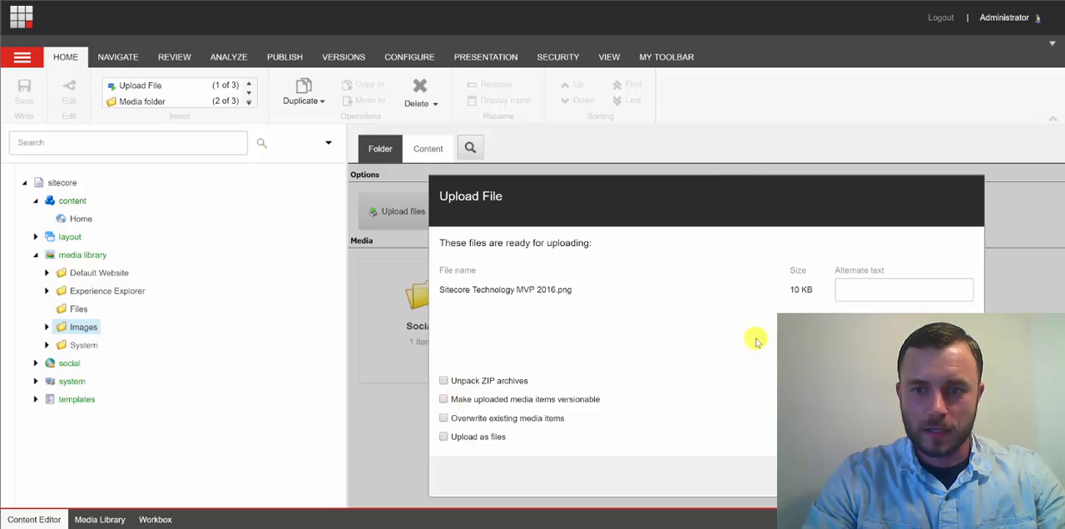
# Step: Upload the MVP 2016 logo into Images as a database-stored media item
pyautogui.click(904, 290)
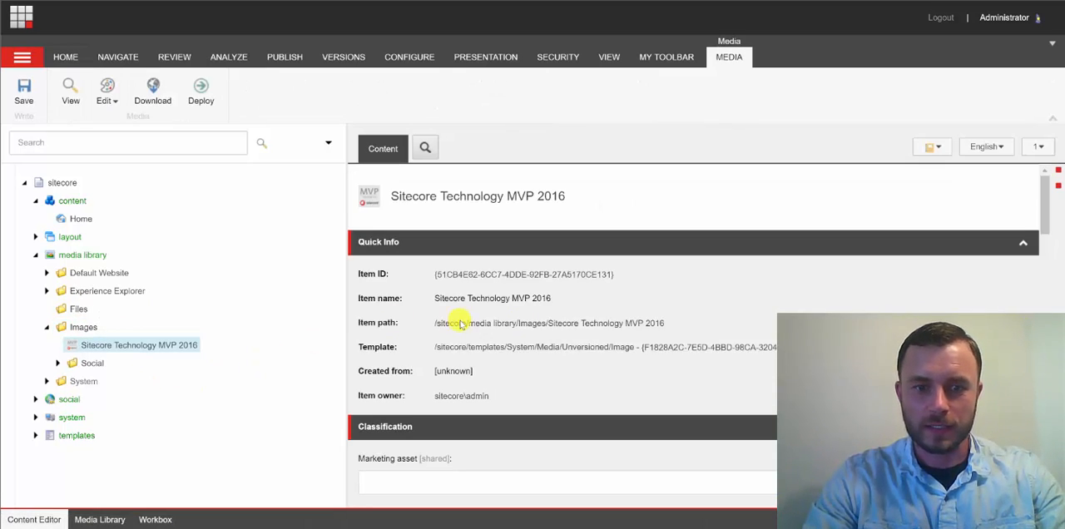
# Step: View the logo's empty File Path, then begin another advanced upload into Images
pyautogui.scroll(-3)
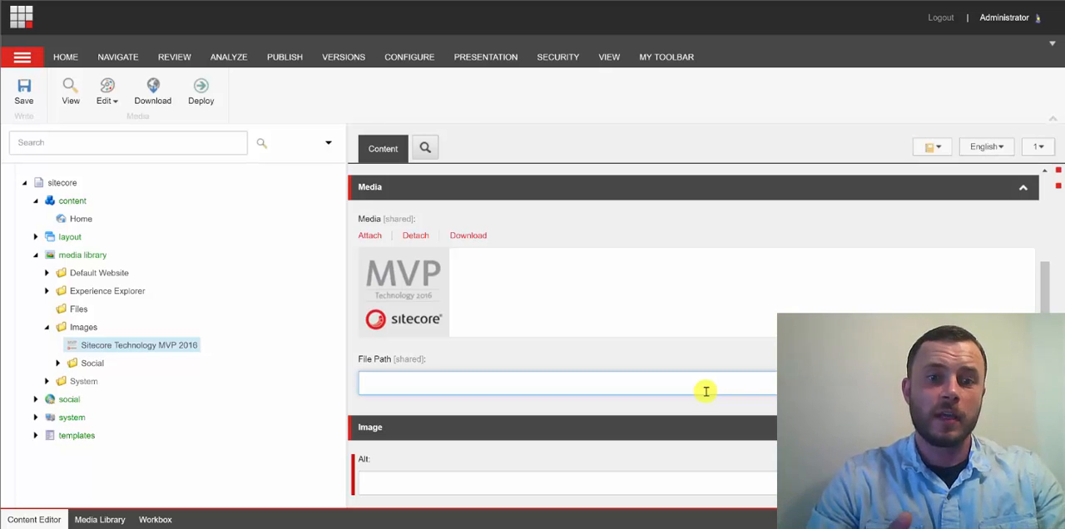
pyautogui.click(566, 383)
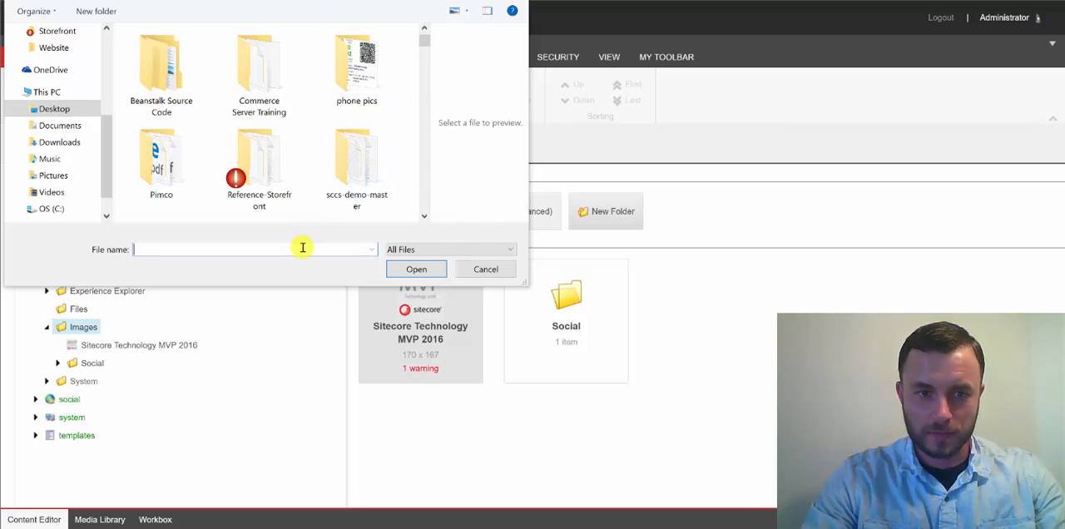
# Step: Pick Sitecore Technology MVP 2016.png again by name for the second upload
pyautogui.write('Sitecore Tec')
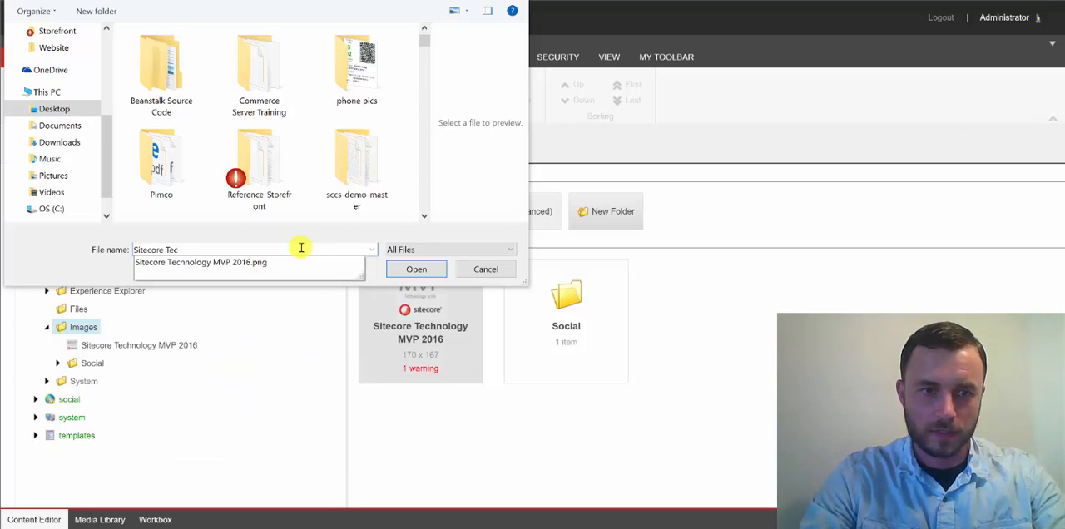
pyautogui.click(417, 269)
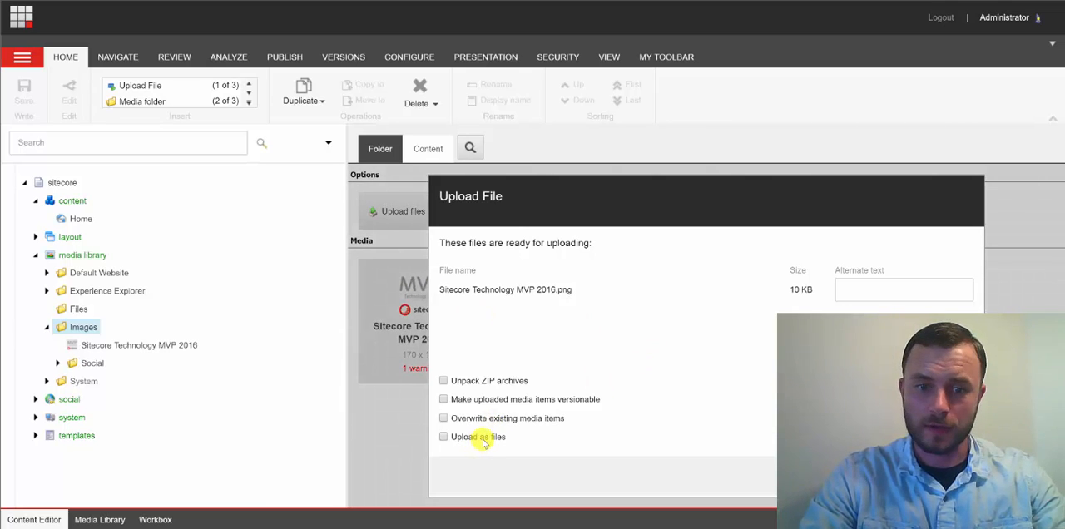
# Step: Upload the logo with Upload as files checked, creating a file-stored copy in Images
pyautogui.click(443, 436)
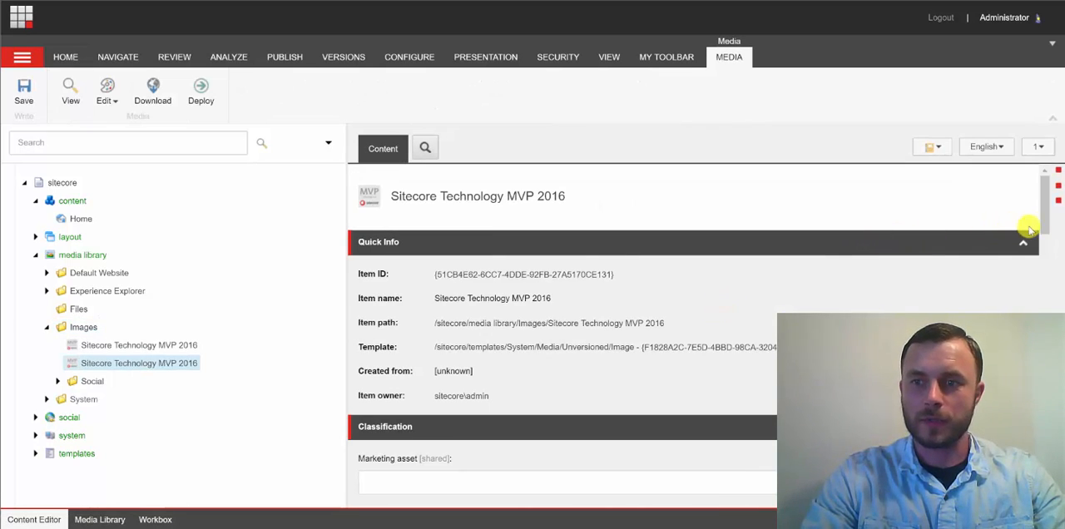
# Step: Compare the two copies, showing the file-stored logo's File Path in App_Data MediaFiles
pyautogui.scroll(-3)
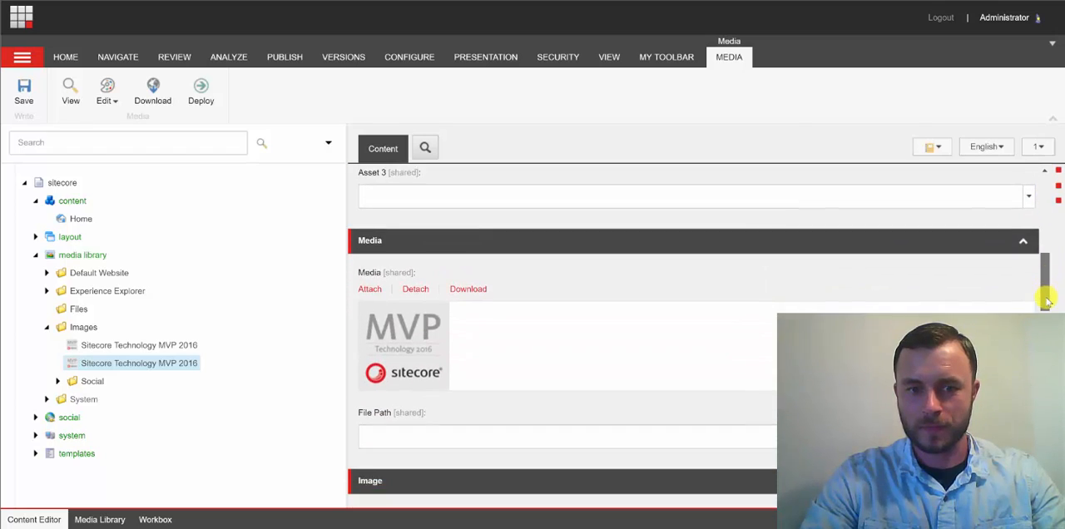
pyautogui.scroll(-3)
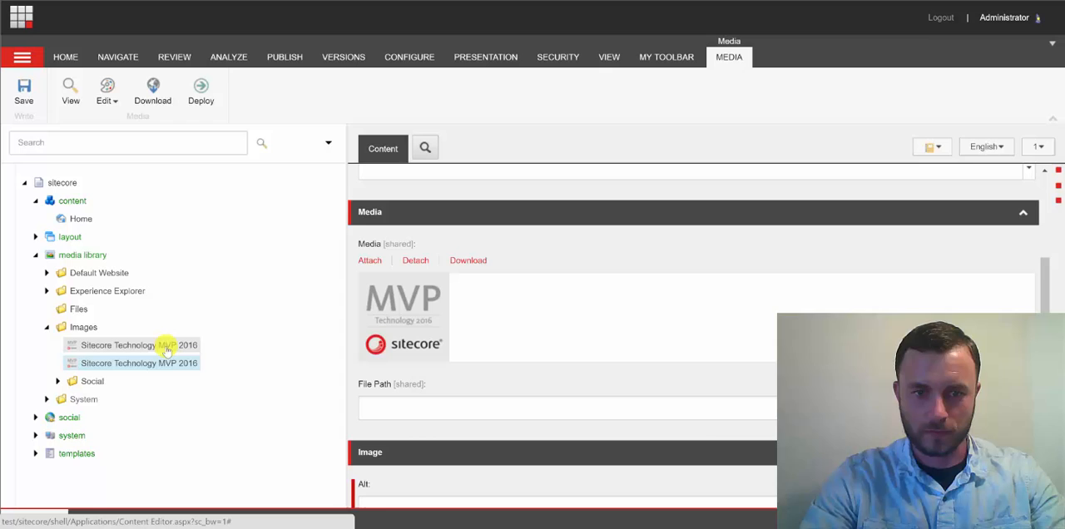
pyautogui.click(139, 345)
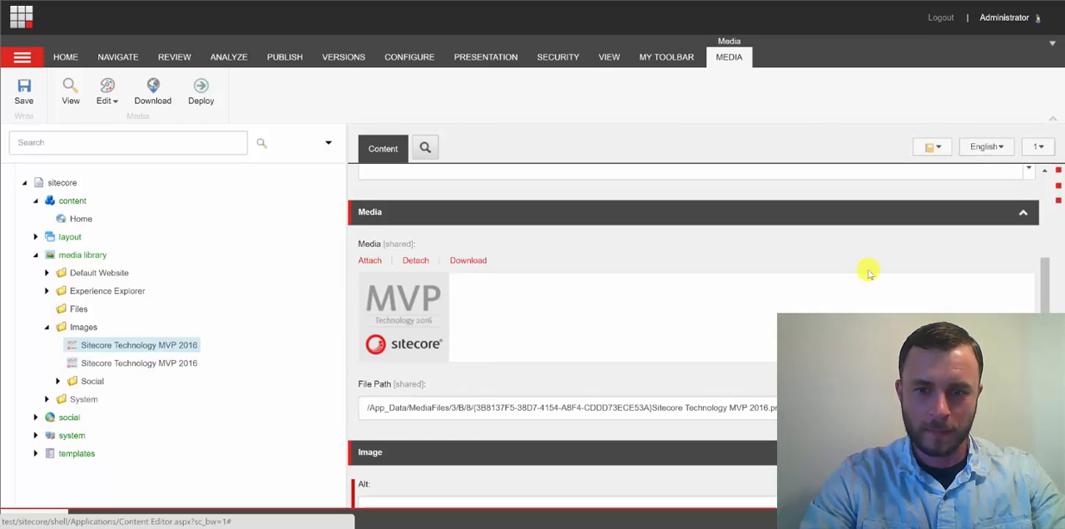